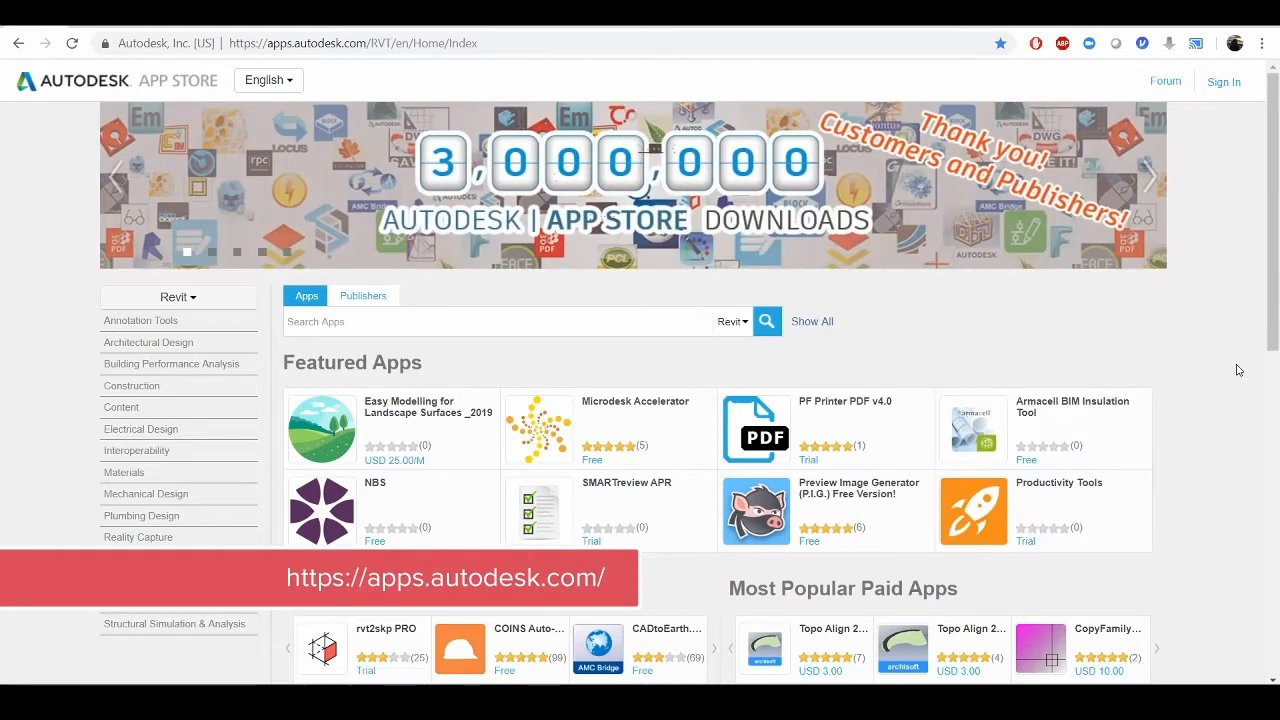
Step: Scroll the Matechi work page past Retail & Space Planning Automation to the Multi-family Layout Generation Tool
scroll("down", 3)
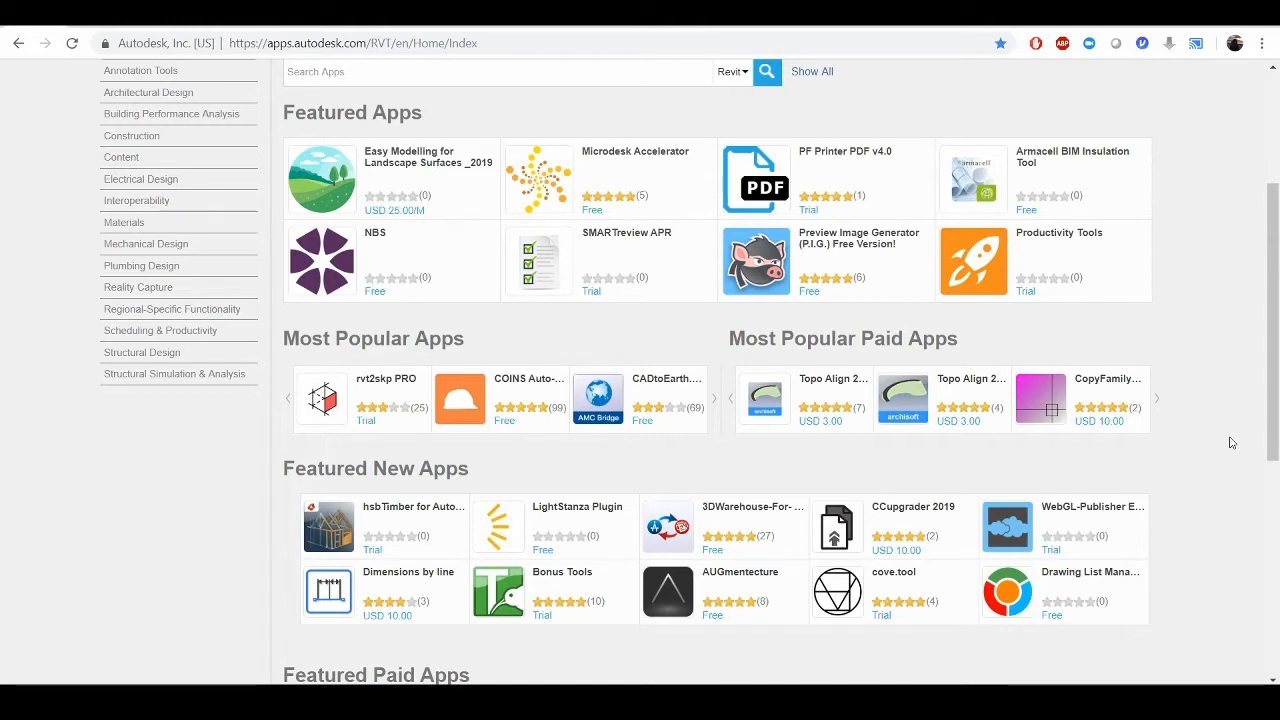
mouse_move(1261, 326)
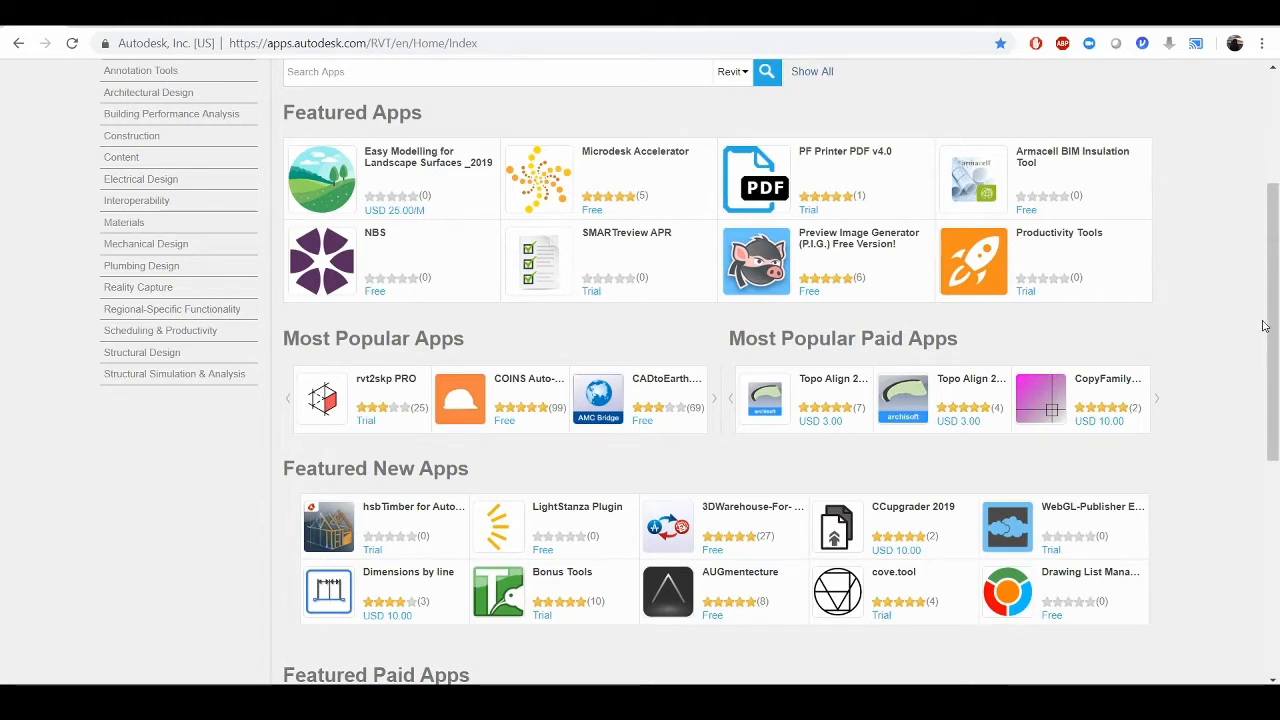
mouse_move(1220, 397)
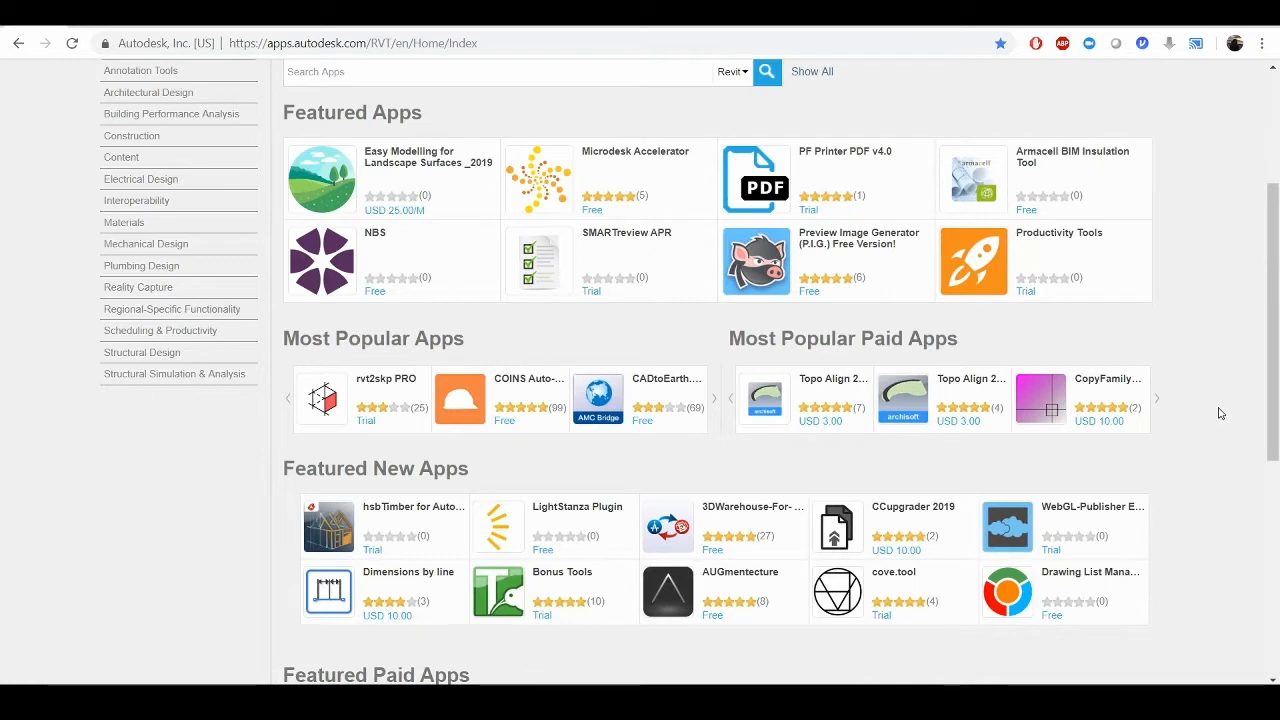
mouse_move(276, 560)
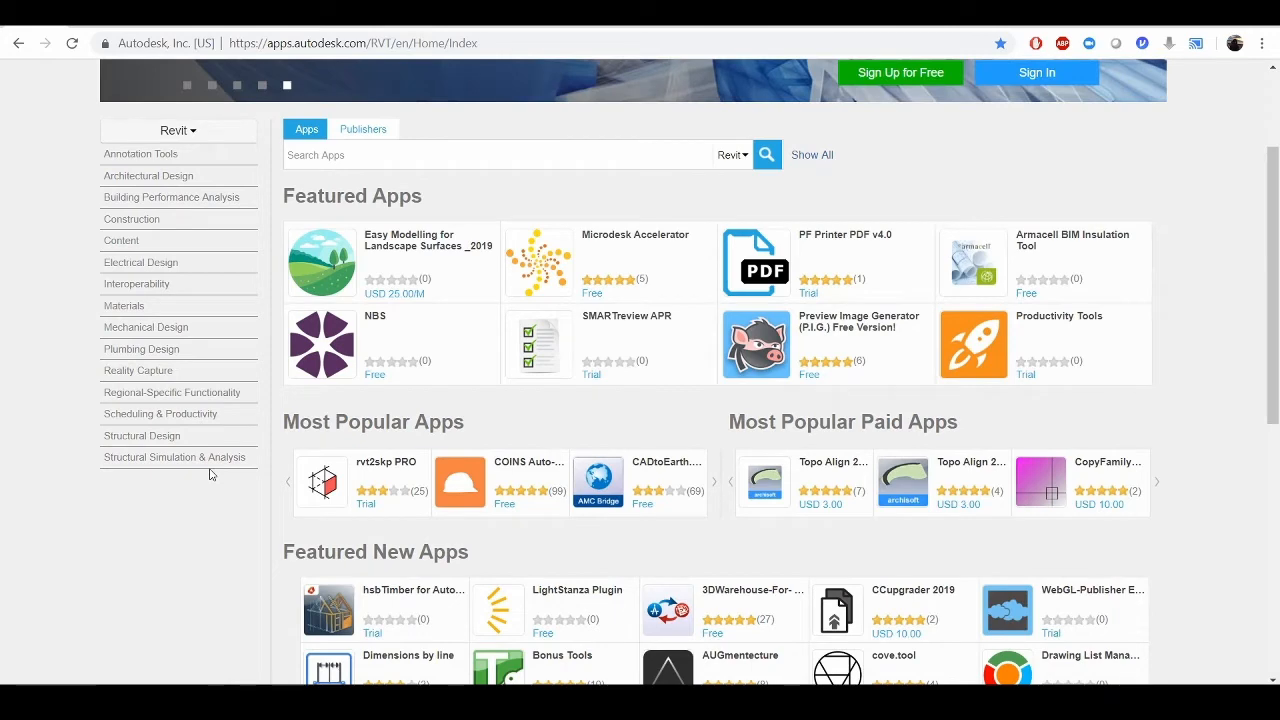
scroll("down", 3)
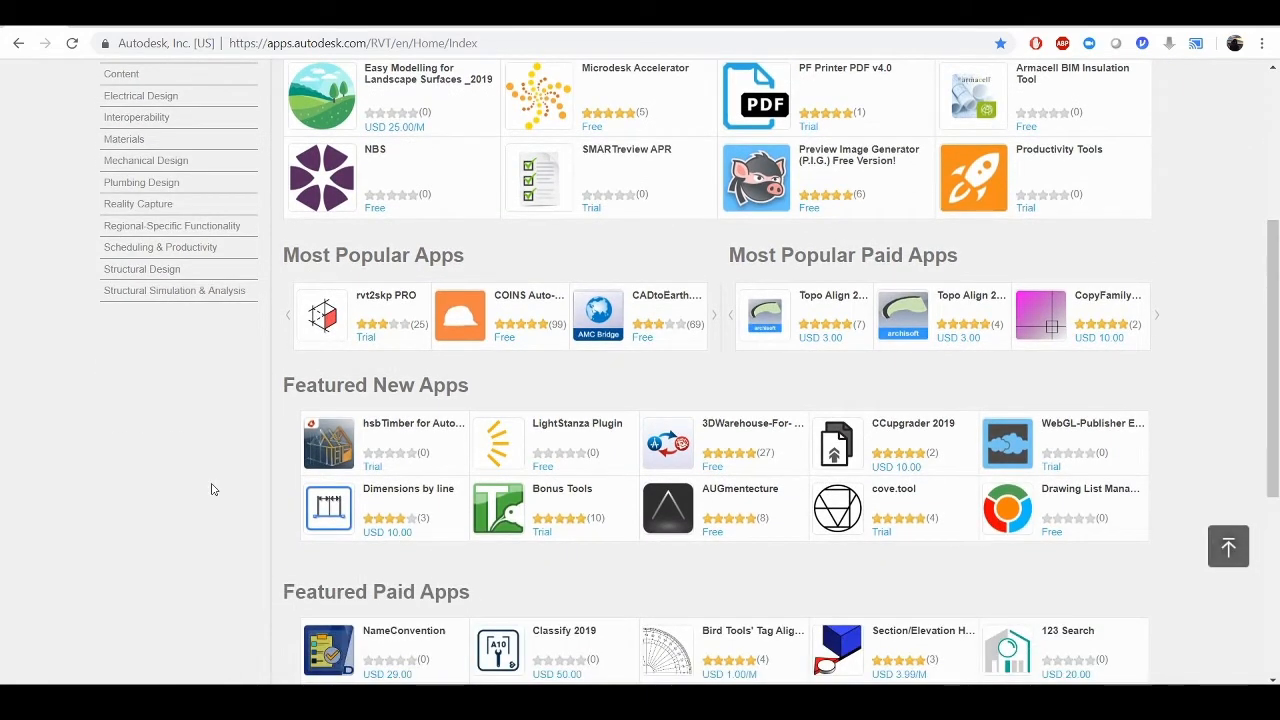
scroll("down", 3)
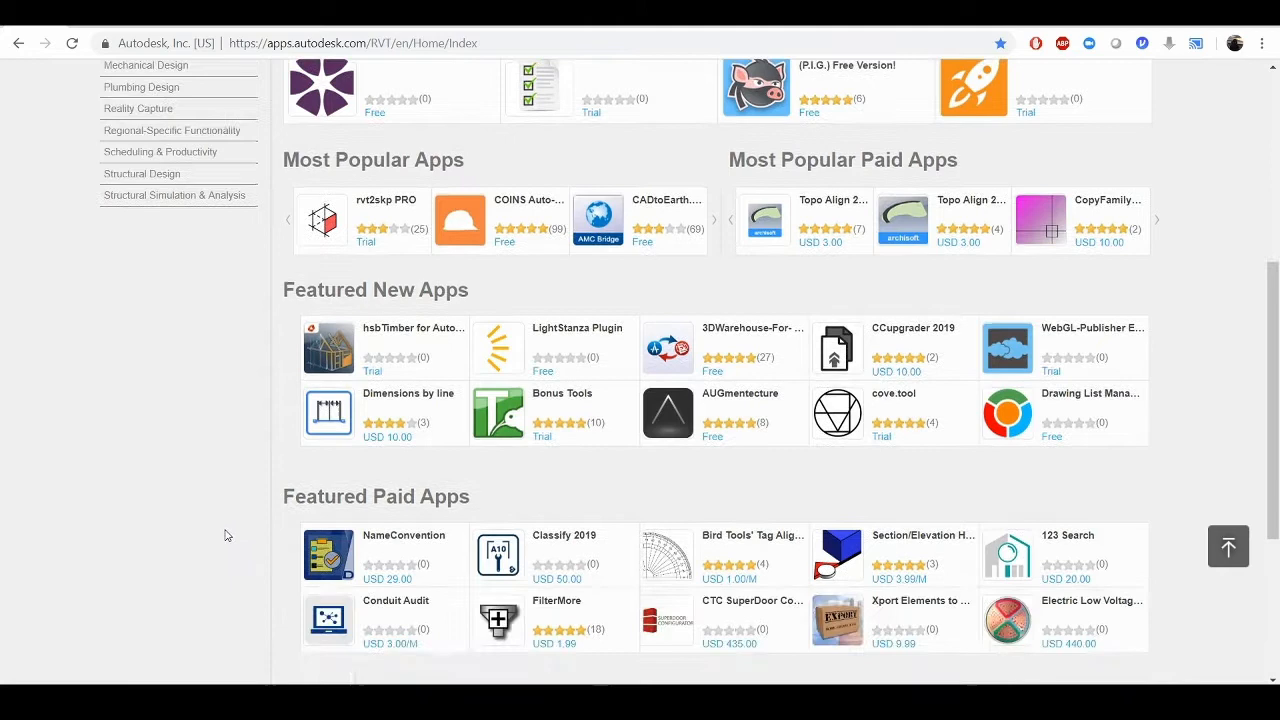
scroll("down", 3)
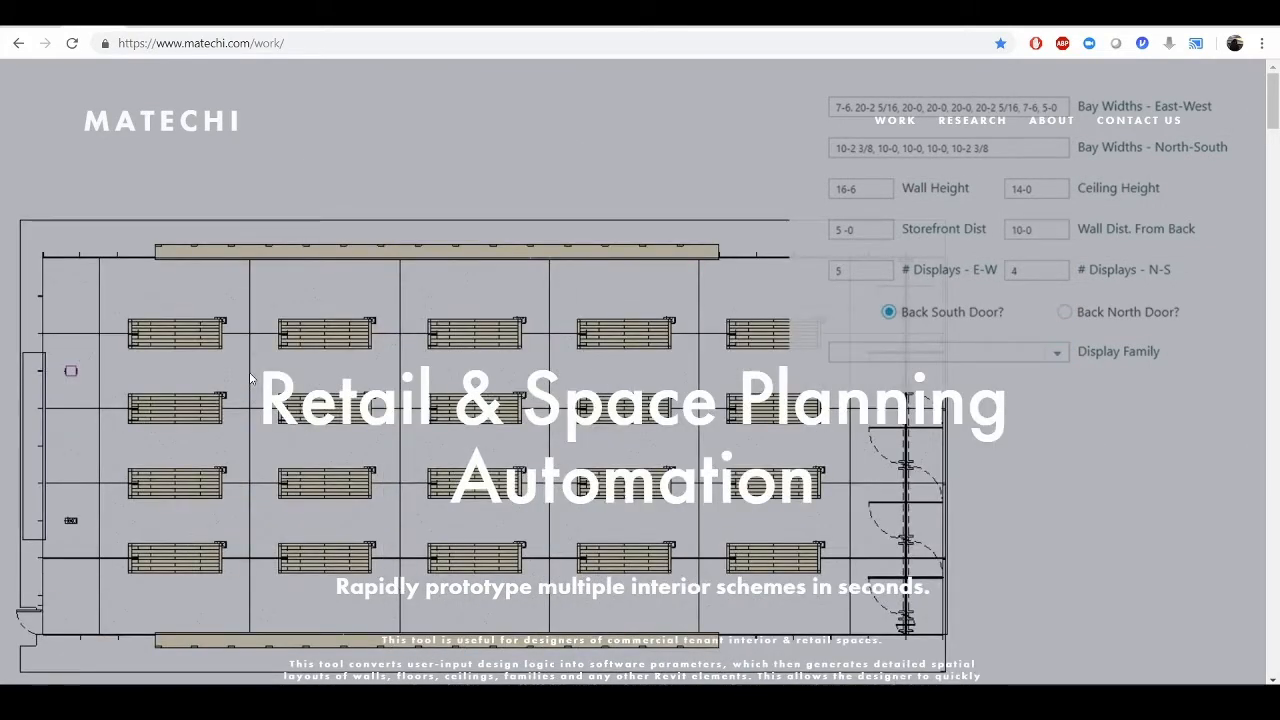
scroll("down", 3)
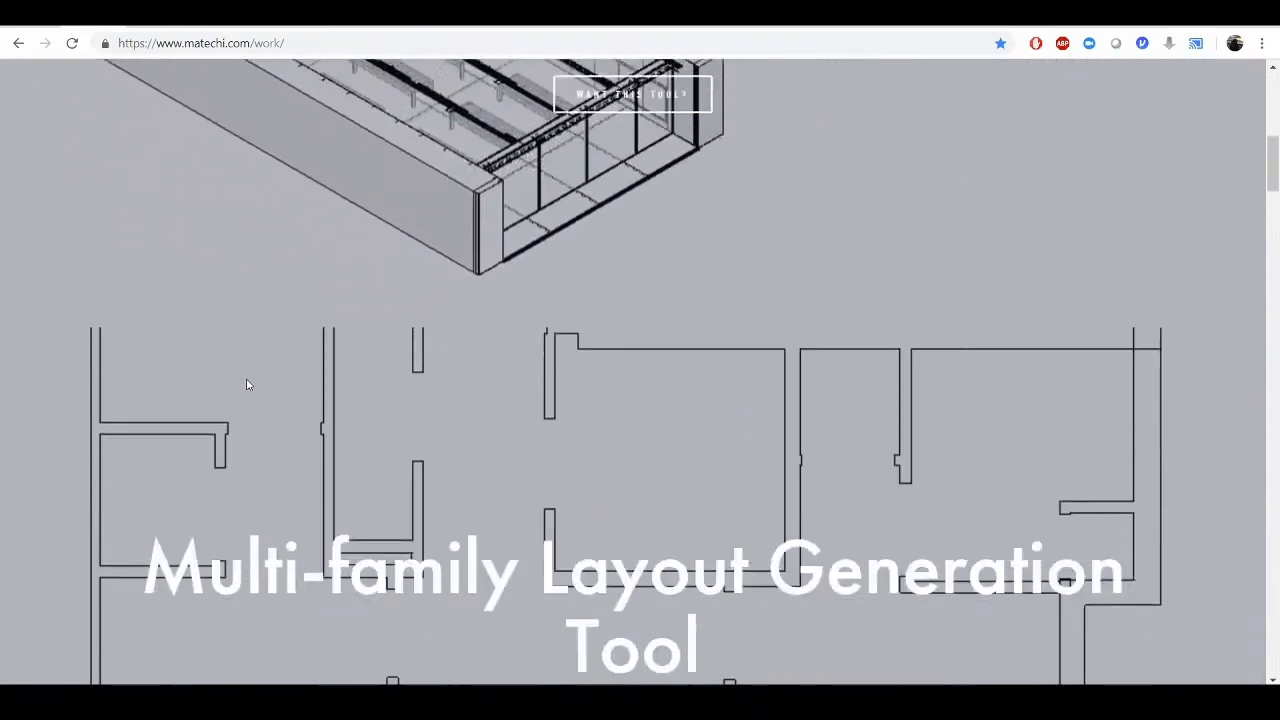
scroll("down", 3)
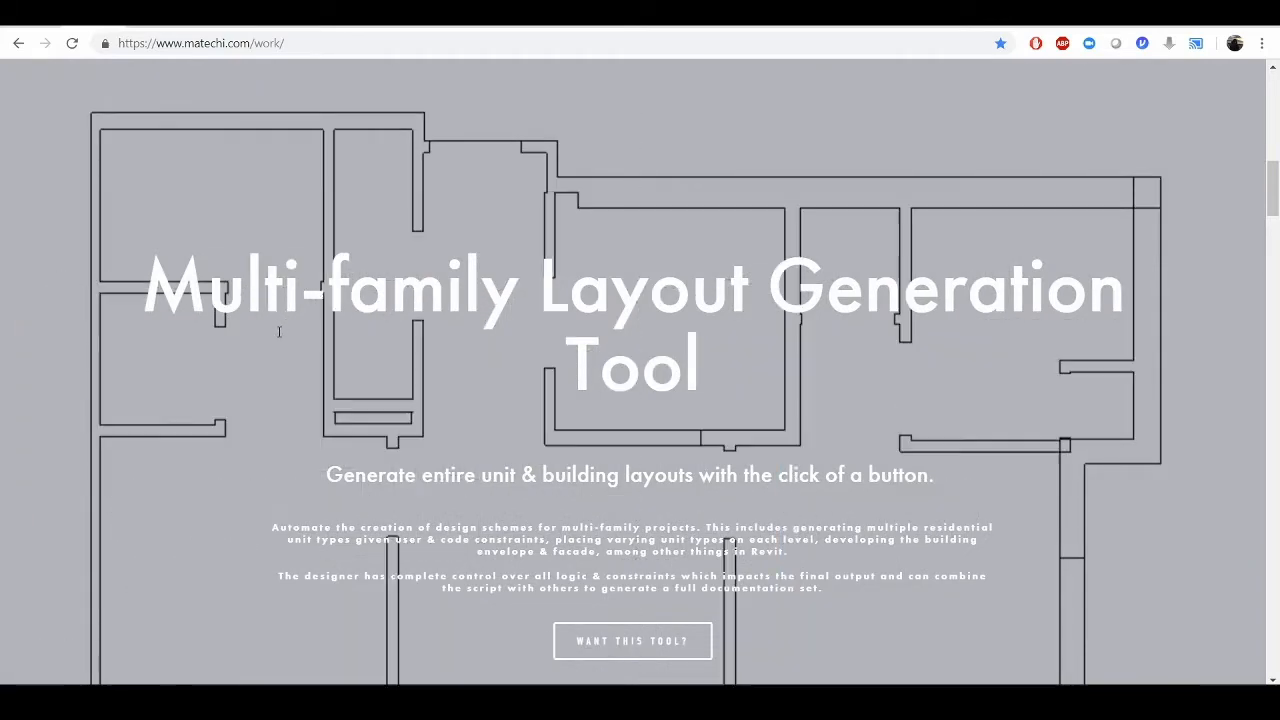
scroll("down", 3)
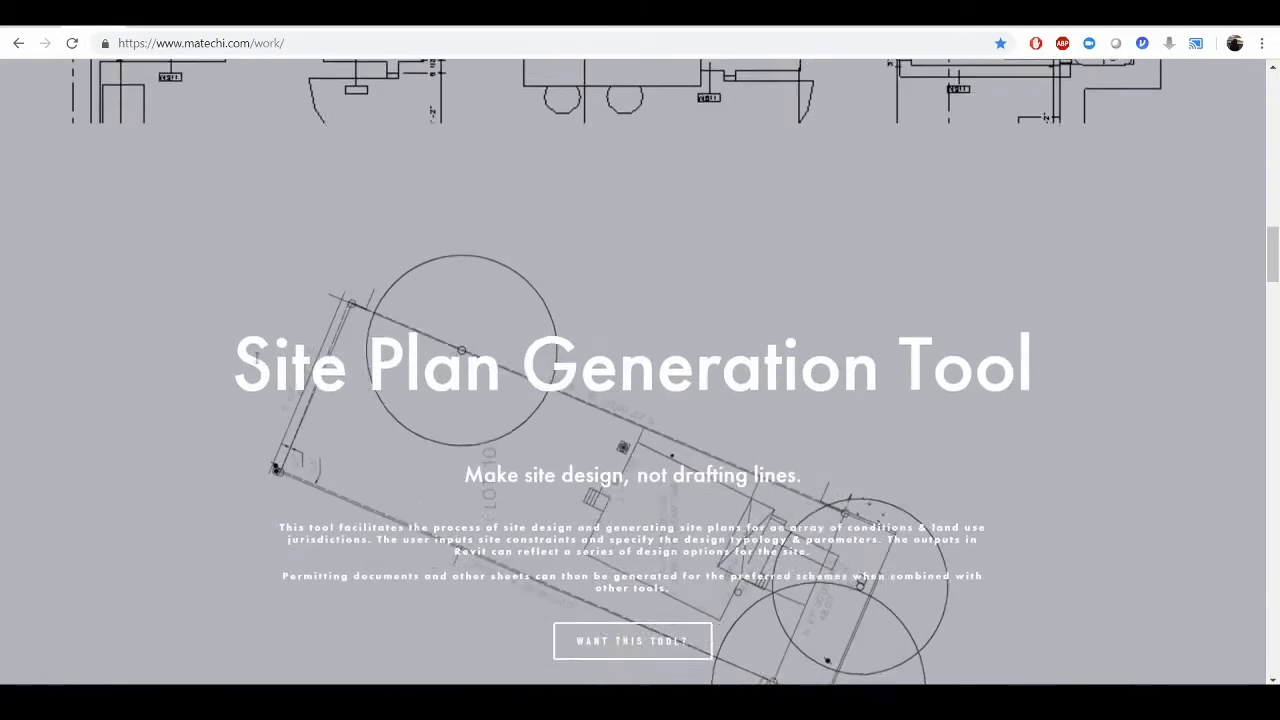
scroll("down", 3)
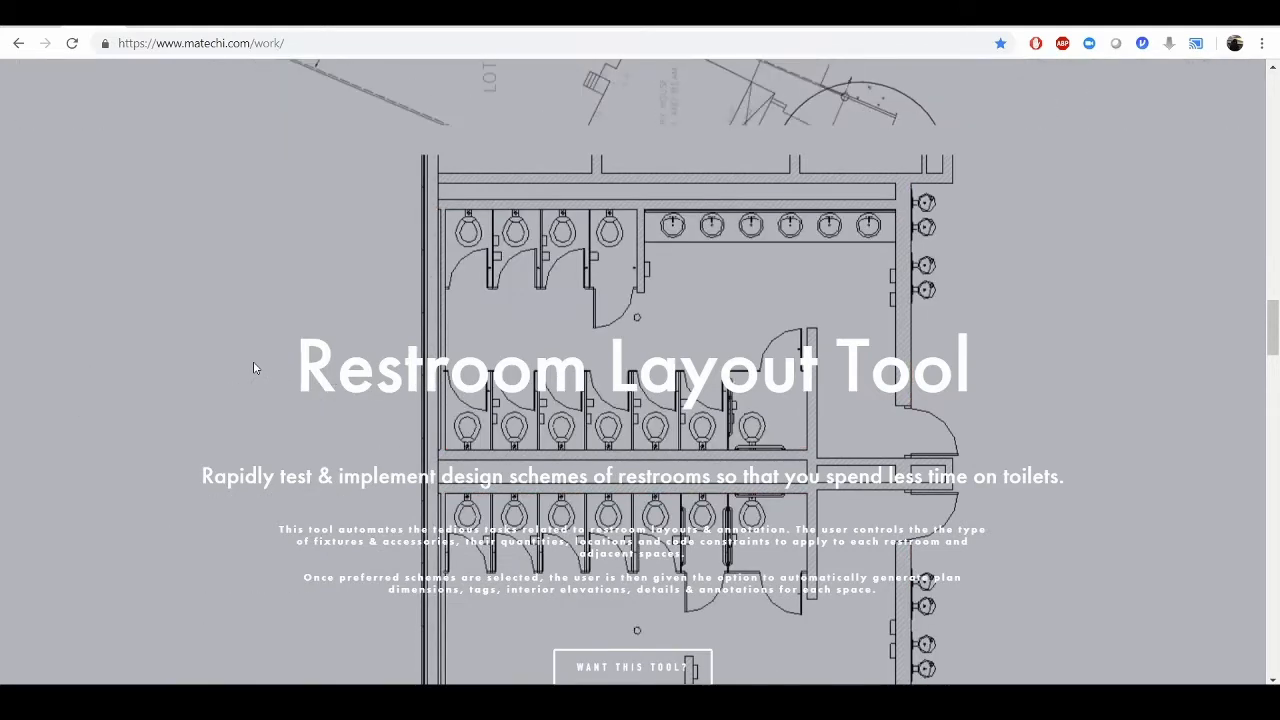
scroll("down", 3)
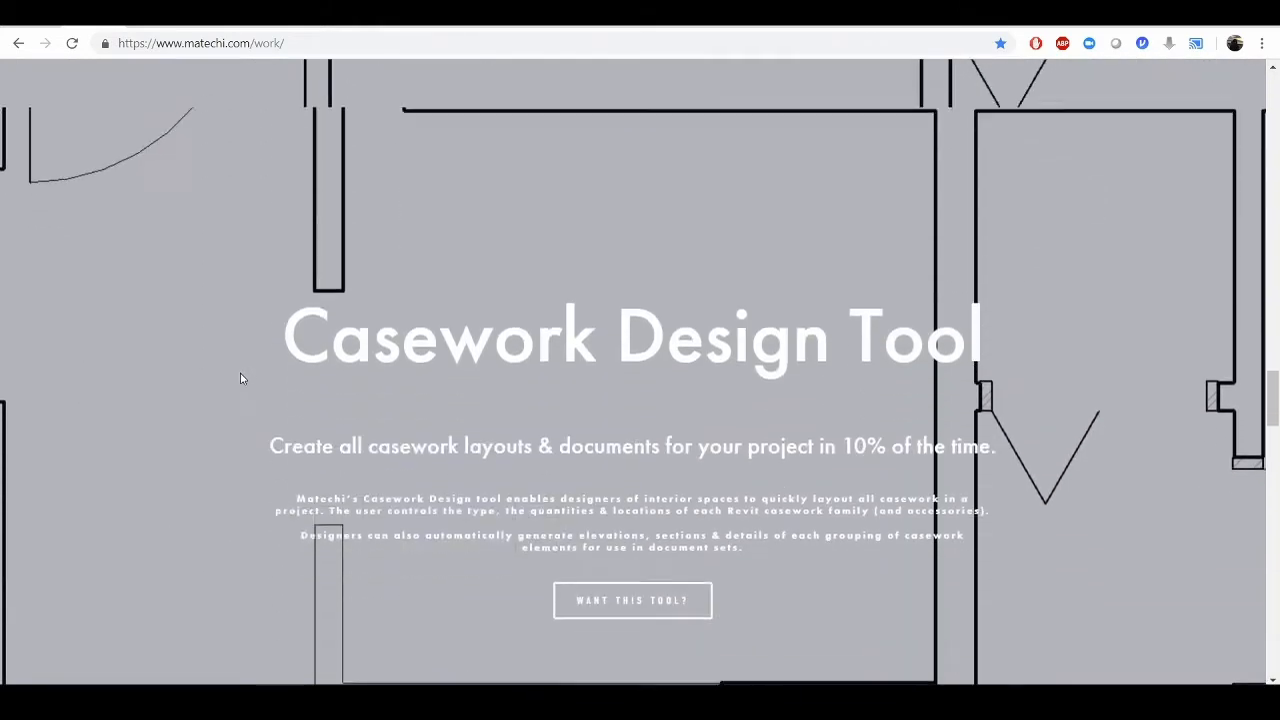
scroll("down", 3)
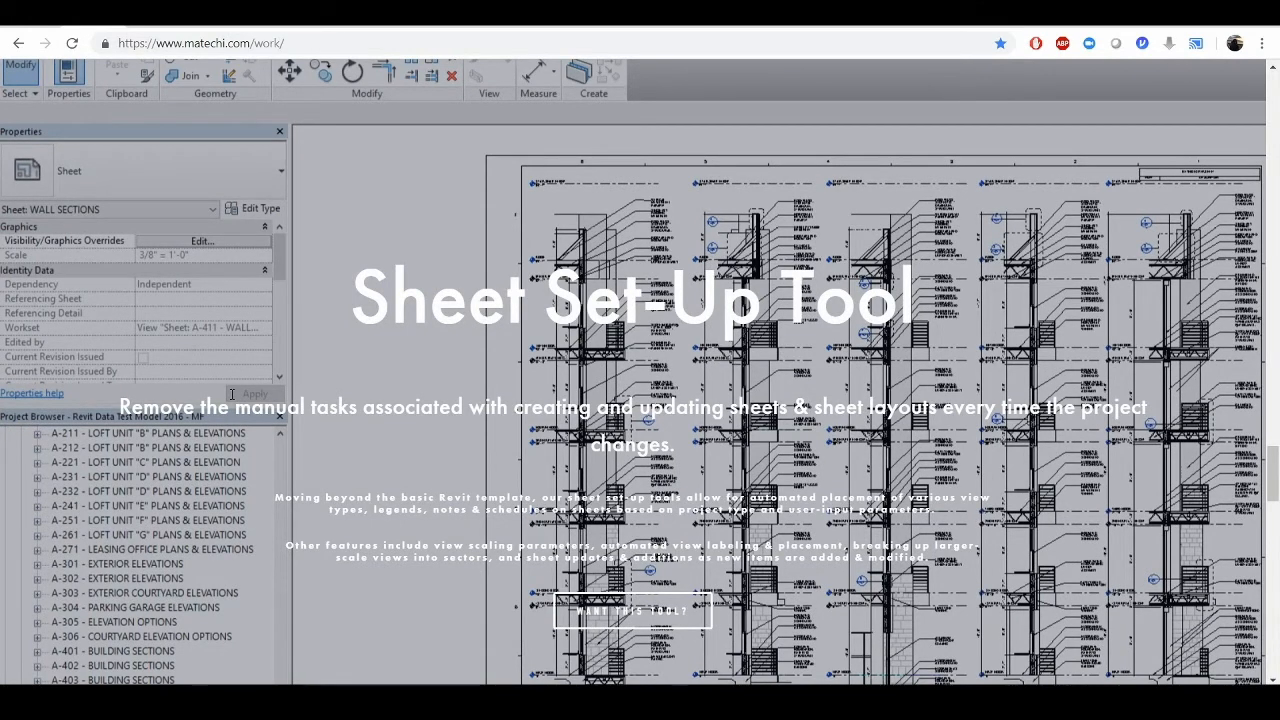
scroll("down", 3)
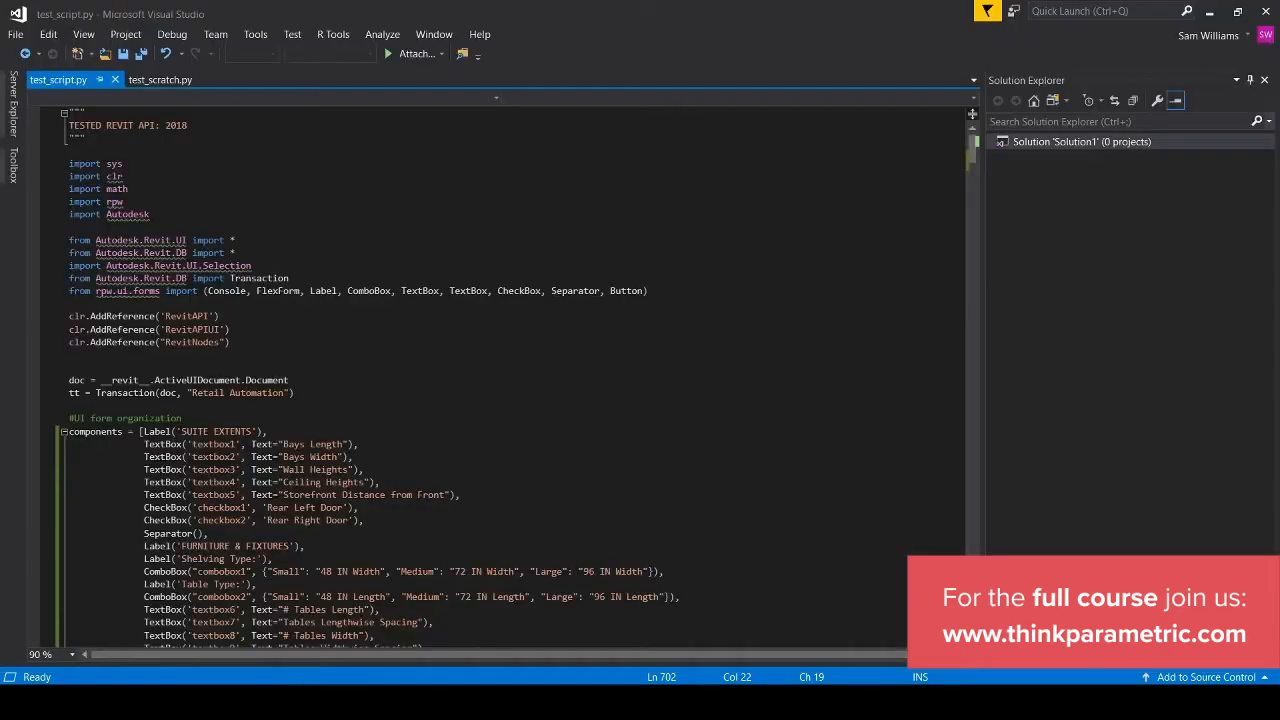
Step: Scroll through the form and element-type code in test_script.py
scroll("down", 3)
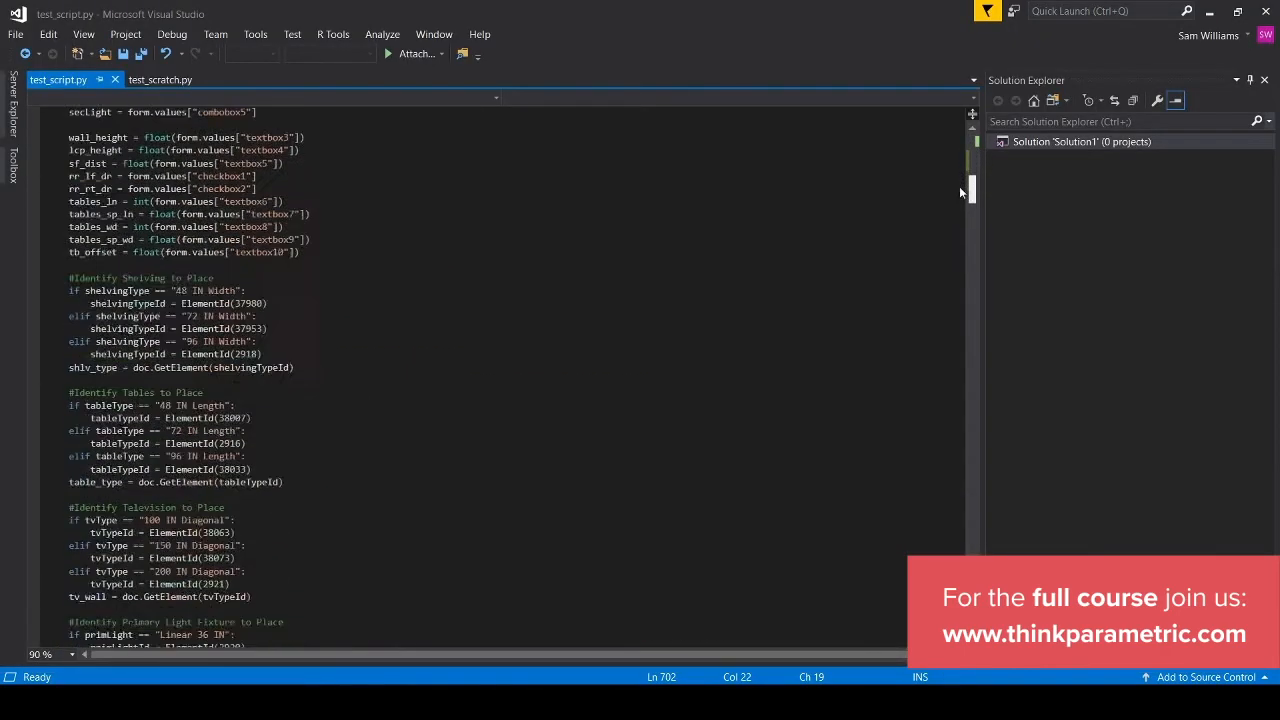
scroll("down", 3)
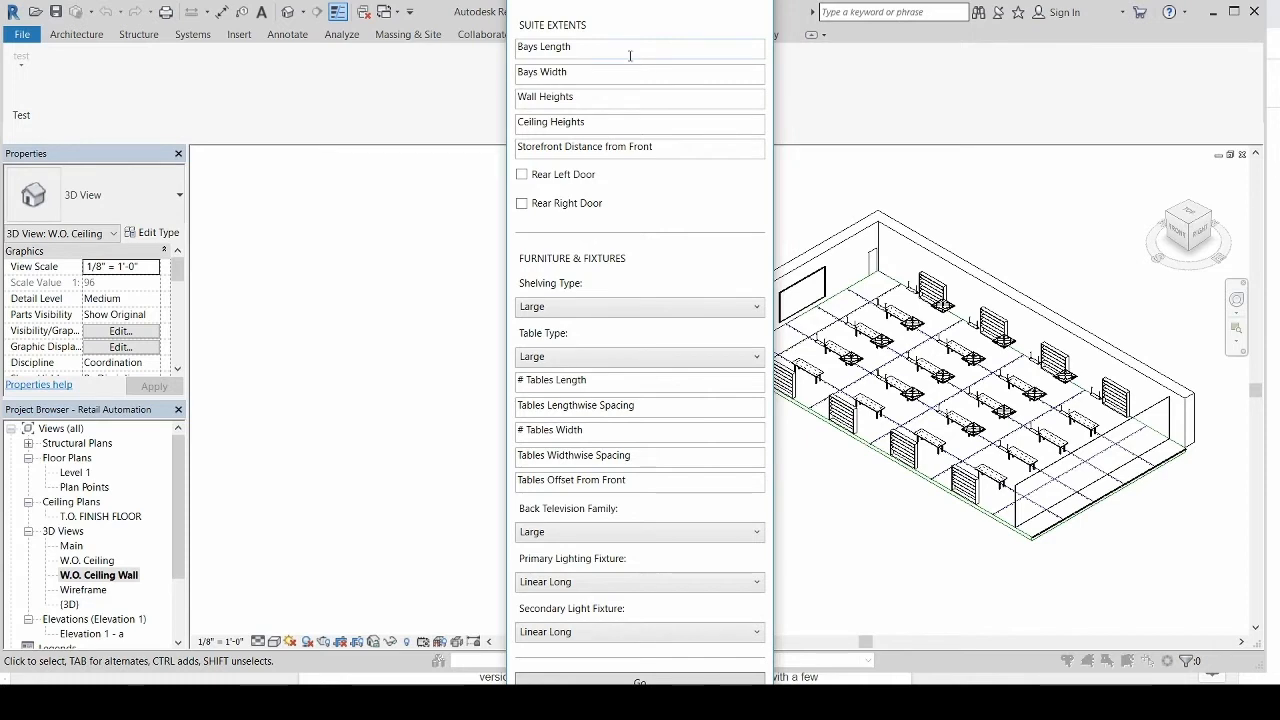
mouse_move(626, 49)
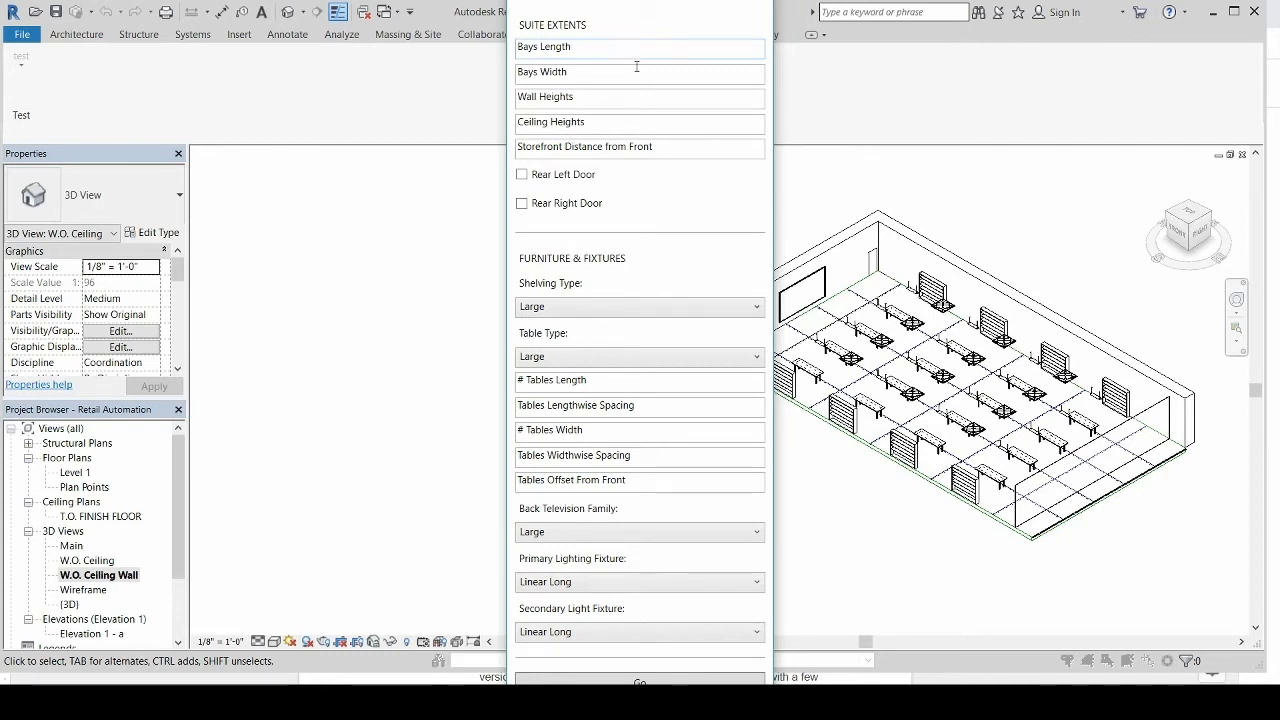
mouse_move(1197, 585)
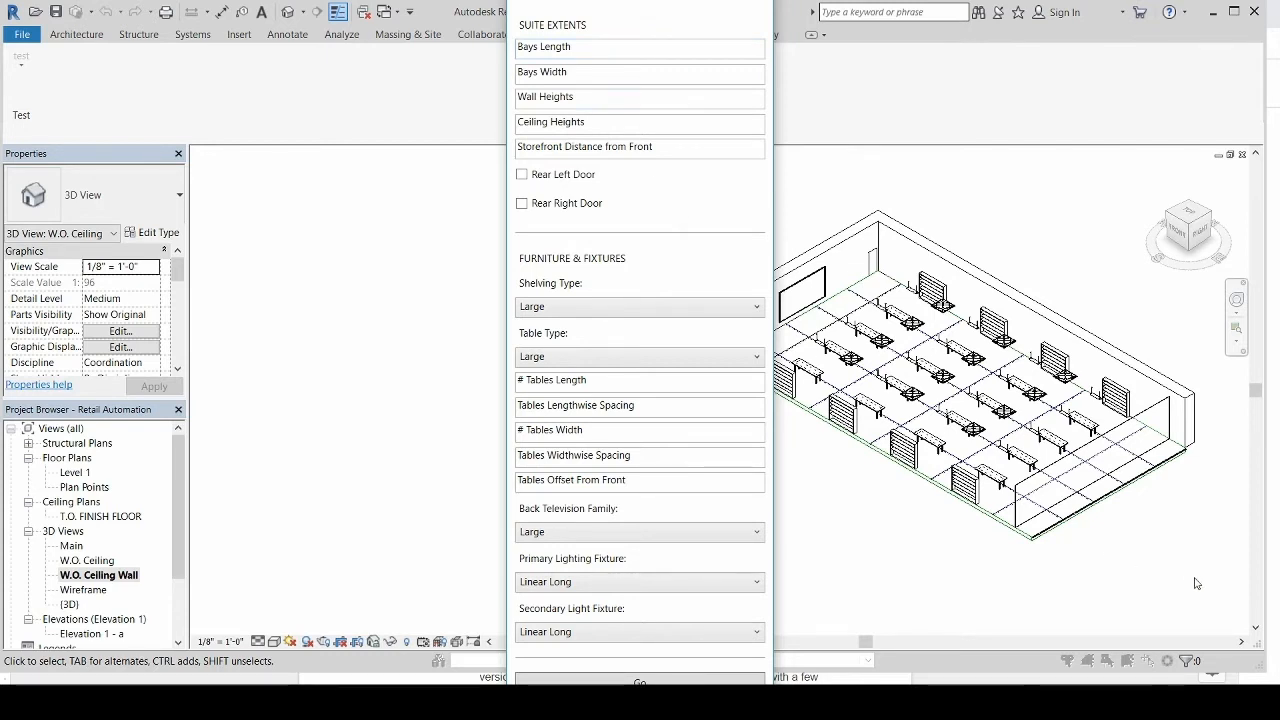
mouse_move(1080, 540)
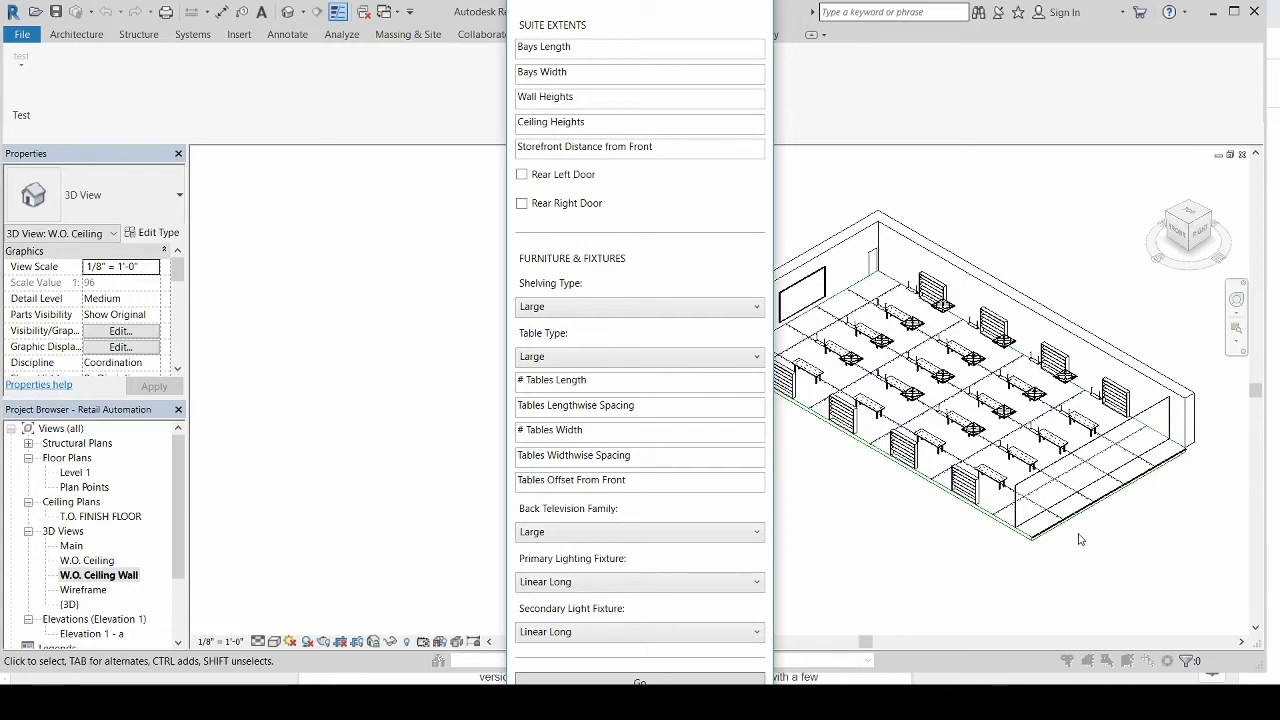
mouse_move(1023, 188)
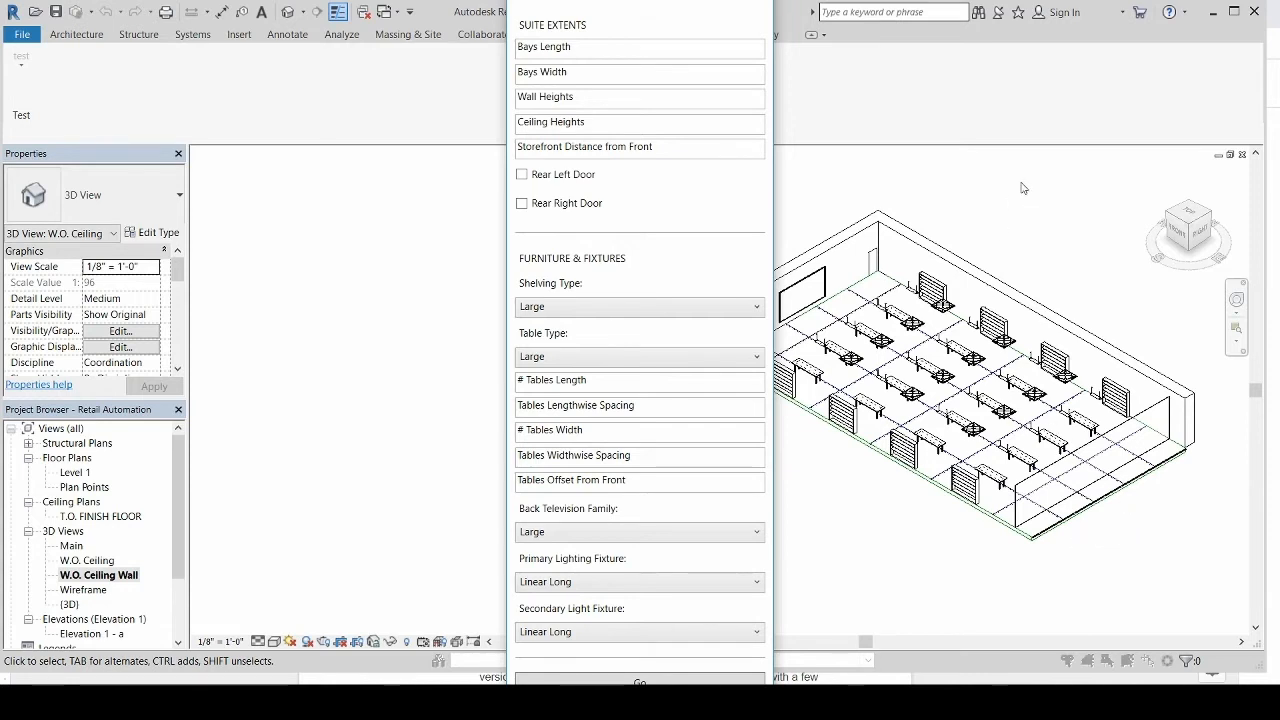
mouse_move(878, 289)
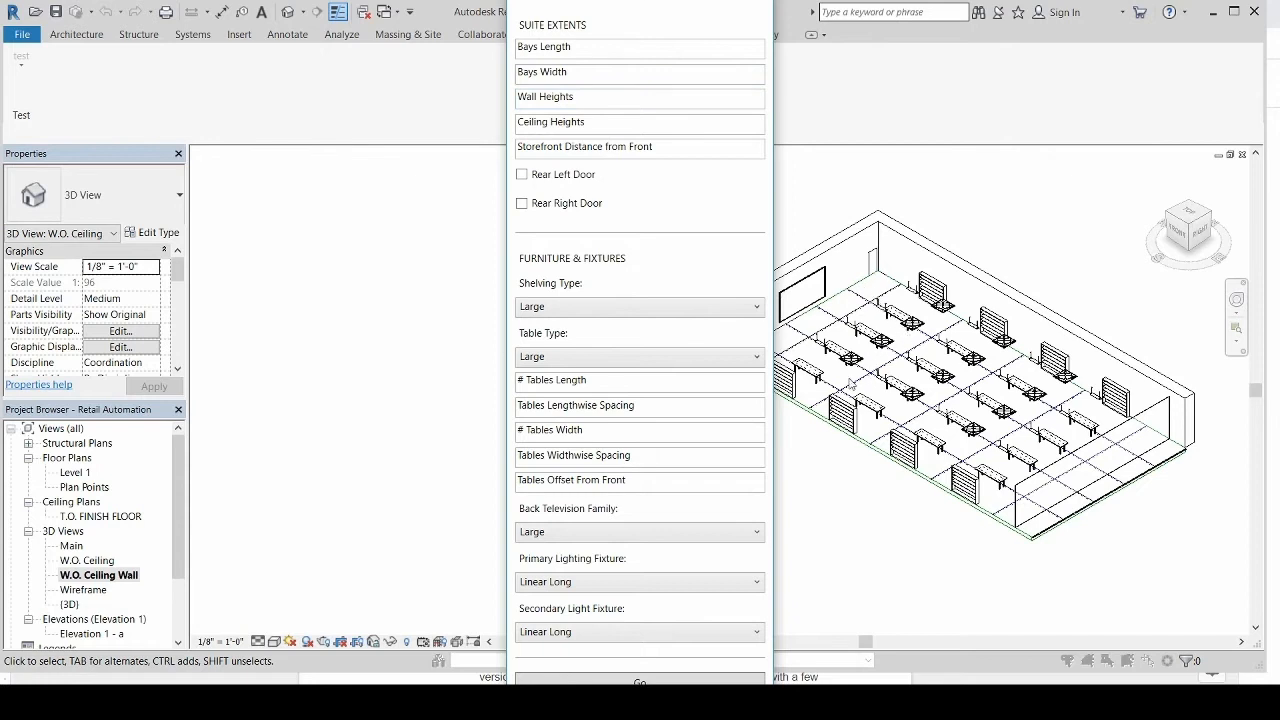
mouse_move(898, 342)
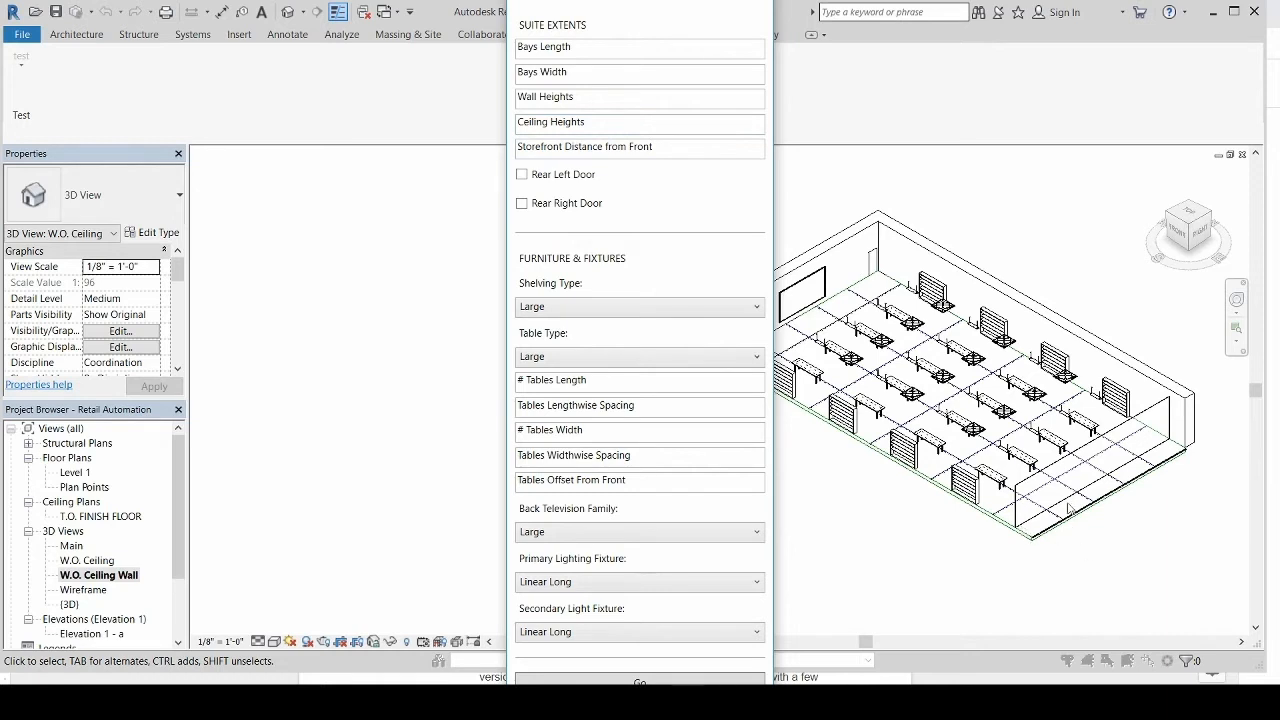
mouse_move(1078, 526)
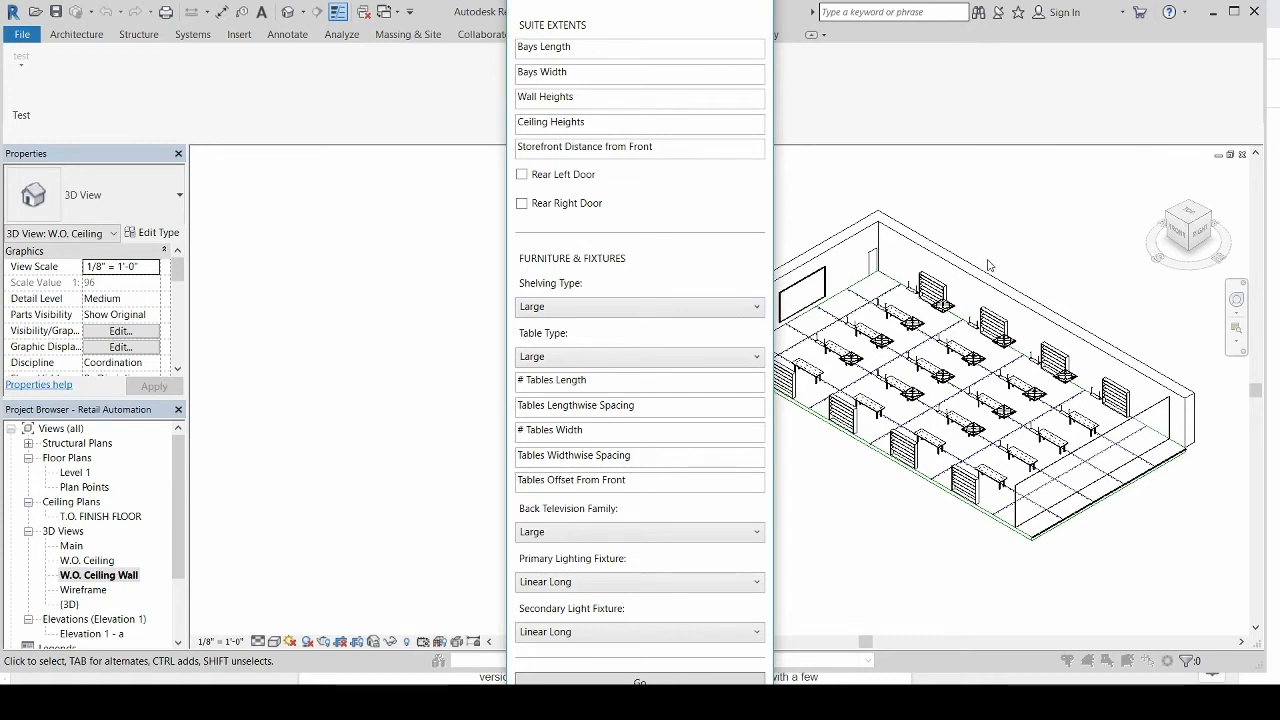
Step: Review the Shelving and Table Type size options, keep both at Large, and close the form
left_click(754, 306)
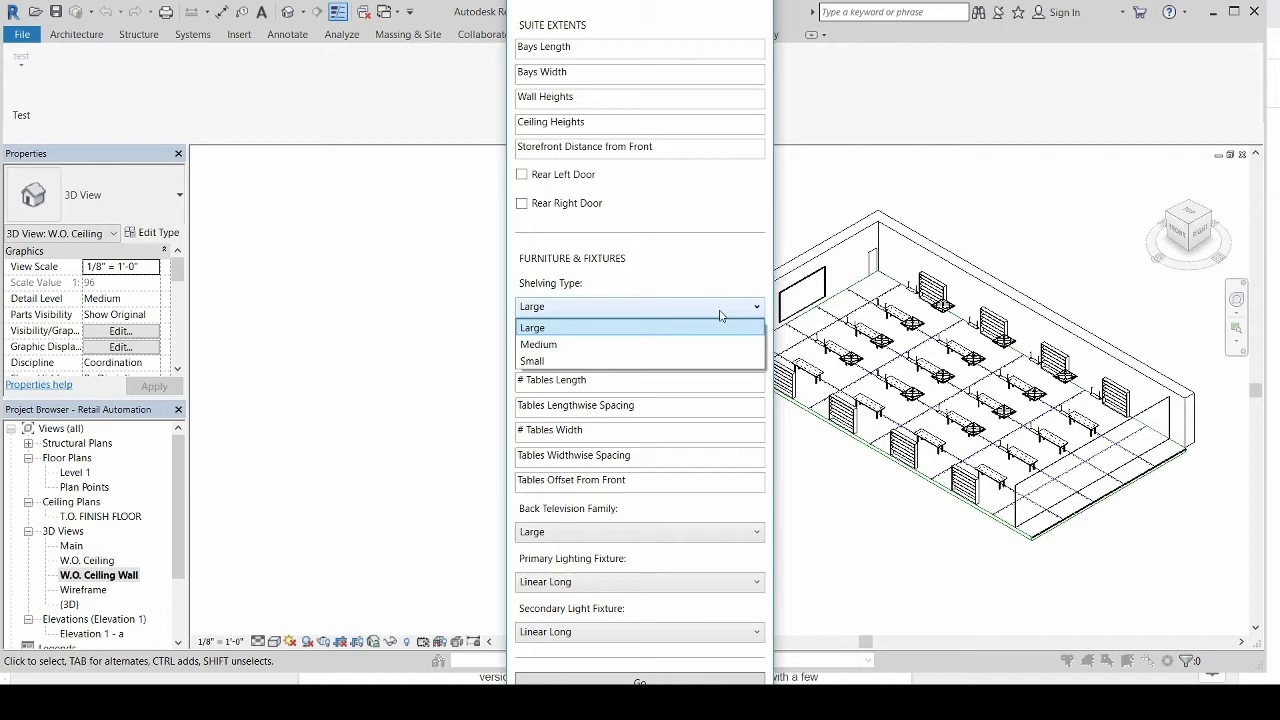
left_click(532, 327)
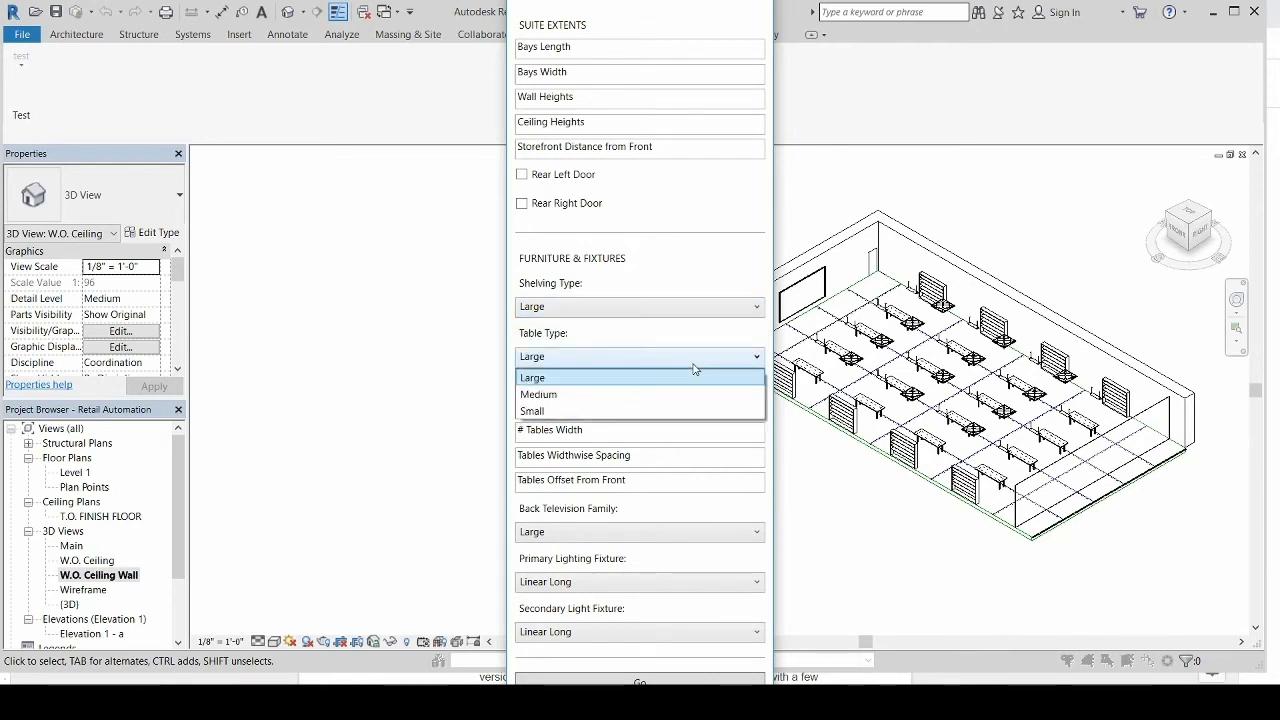
left_click(533, 377)
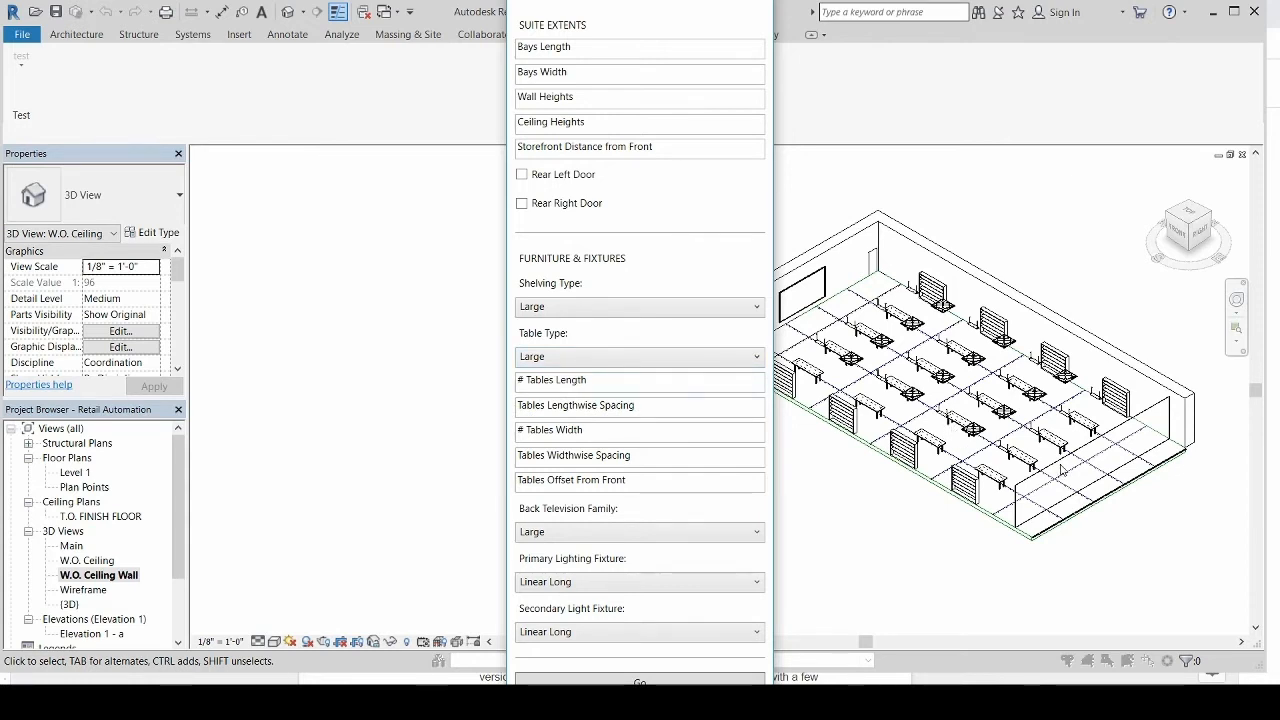
mouse_move(1246, 540)
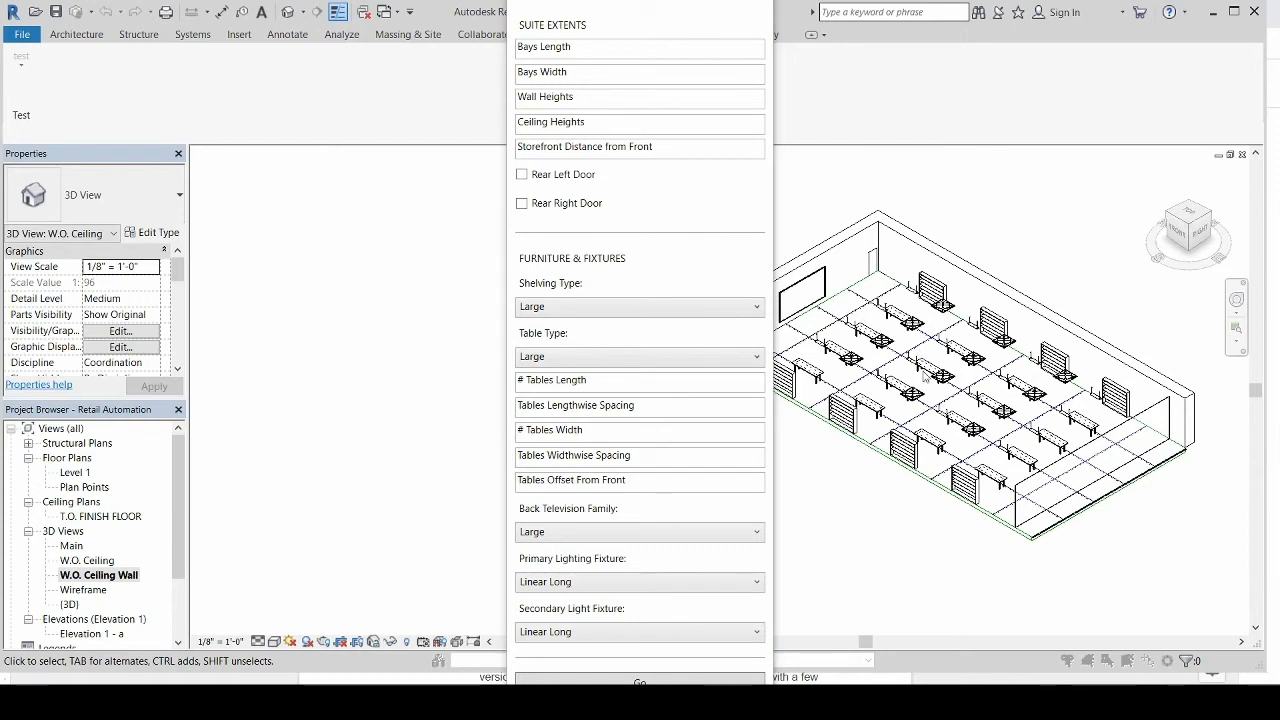
left_click(671, 455)
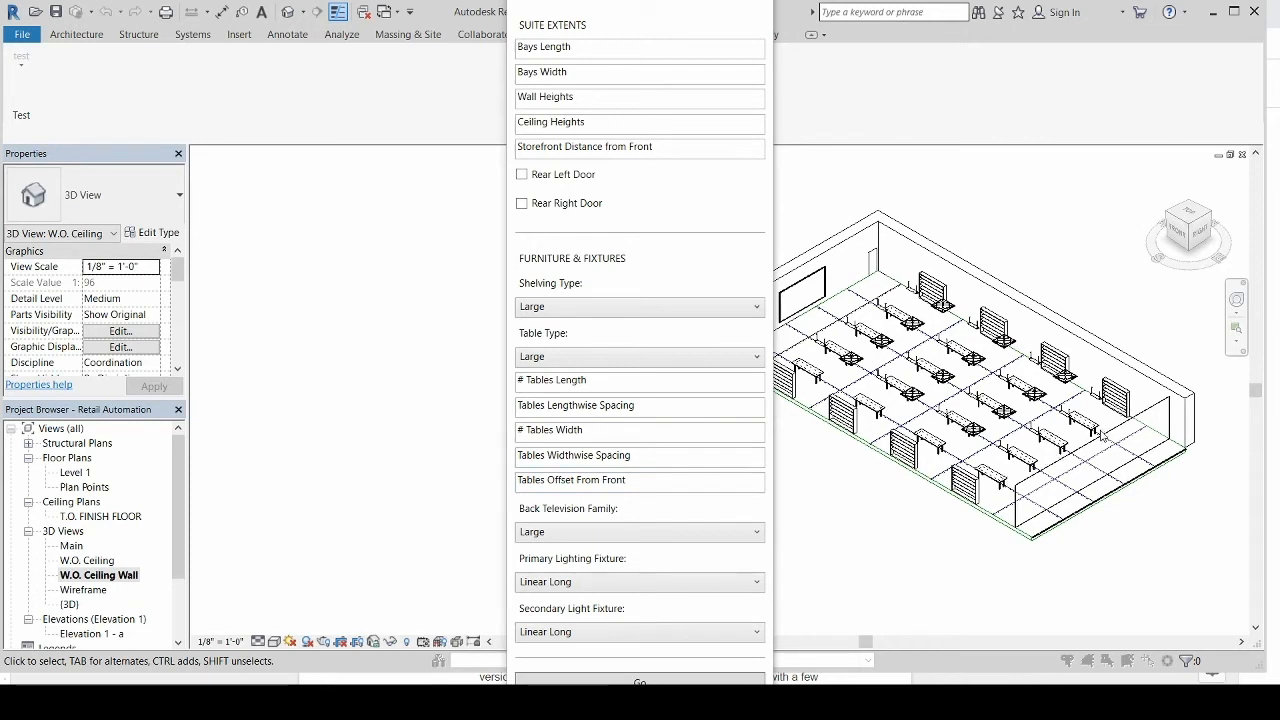
mouse_move(1103, 414)
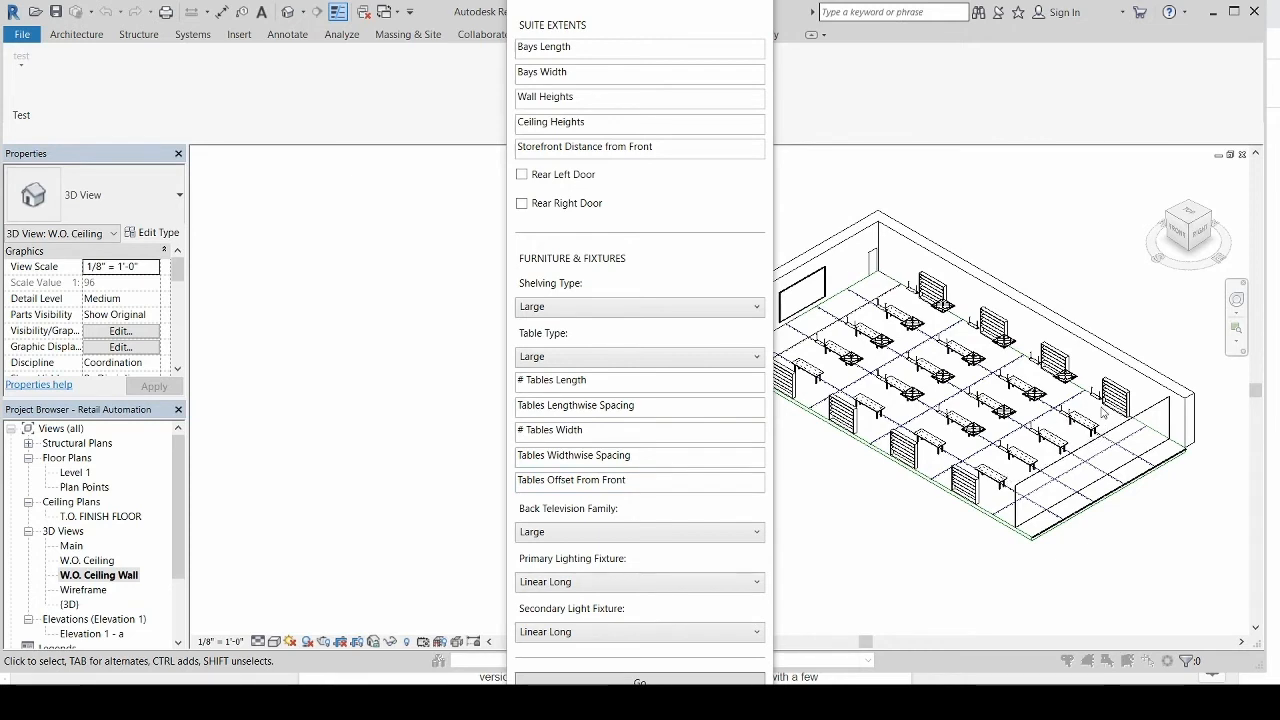
mouse_move(1035, 480)
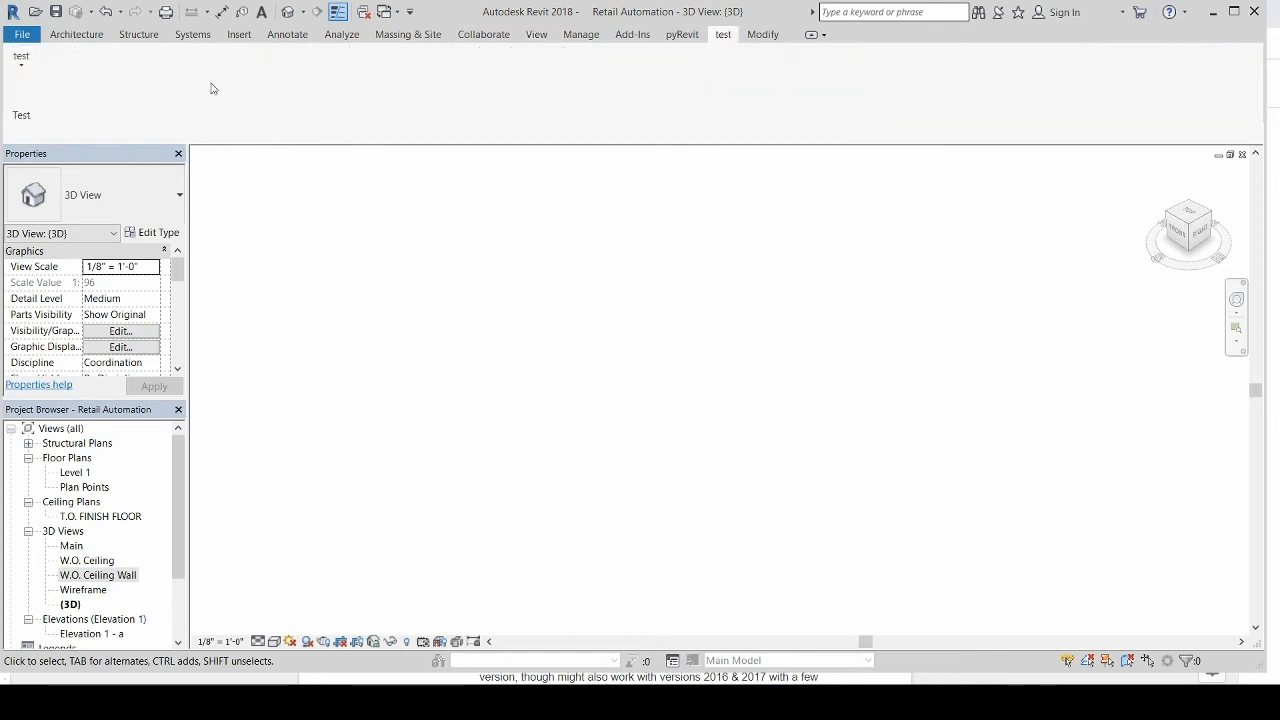
Step: Generate the store with a rear left door and Pendant primary lighting, then select the front wall
left_click(32, 75)
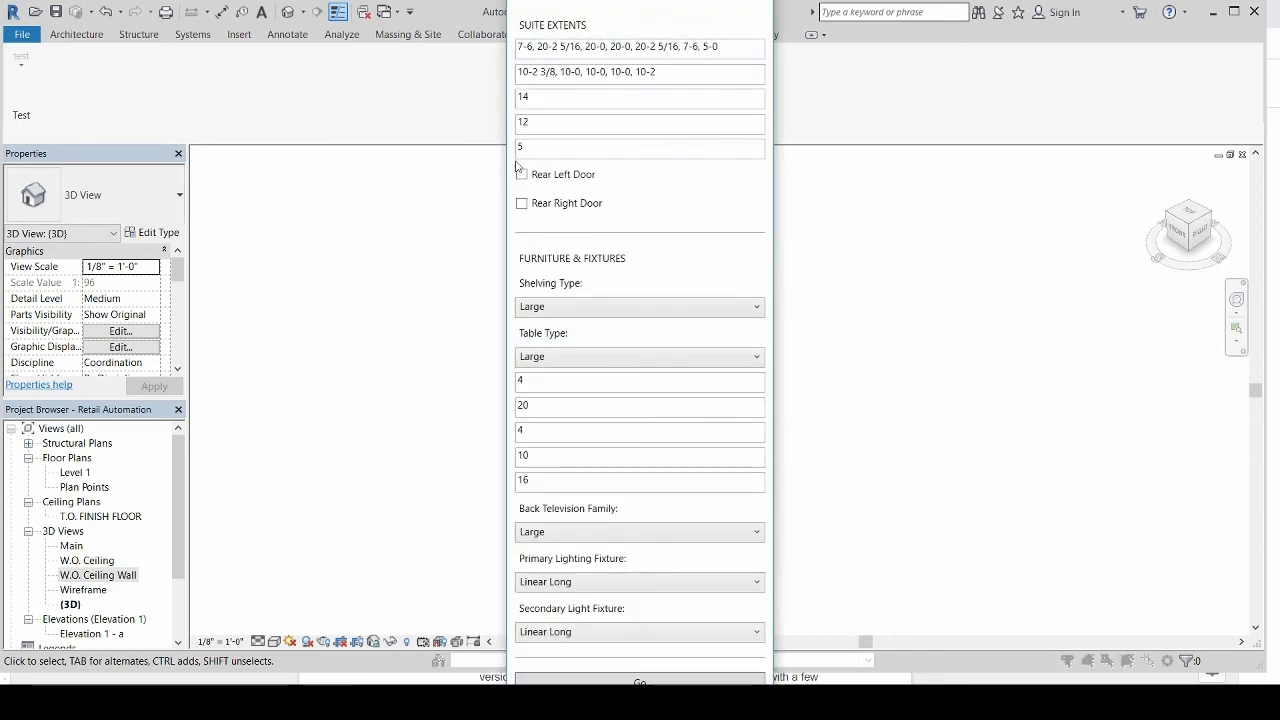
left_click(520, 174)
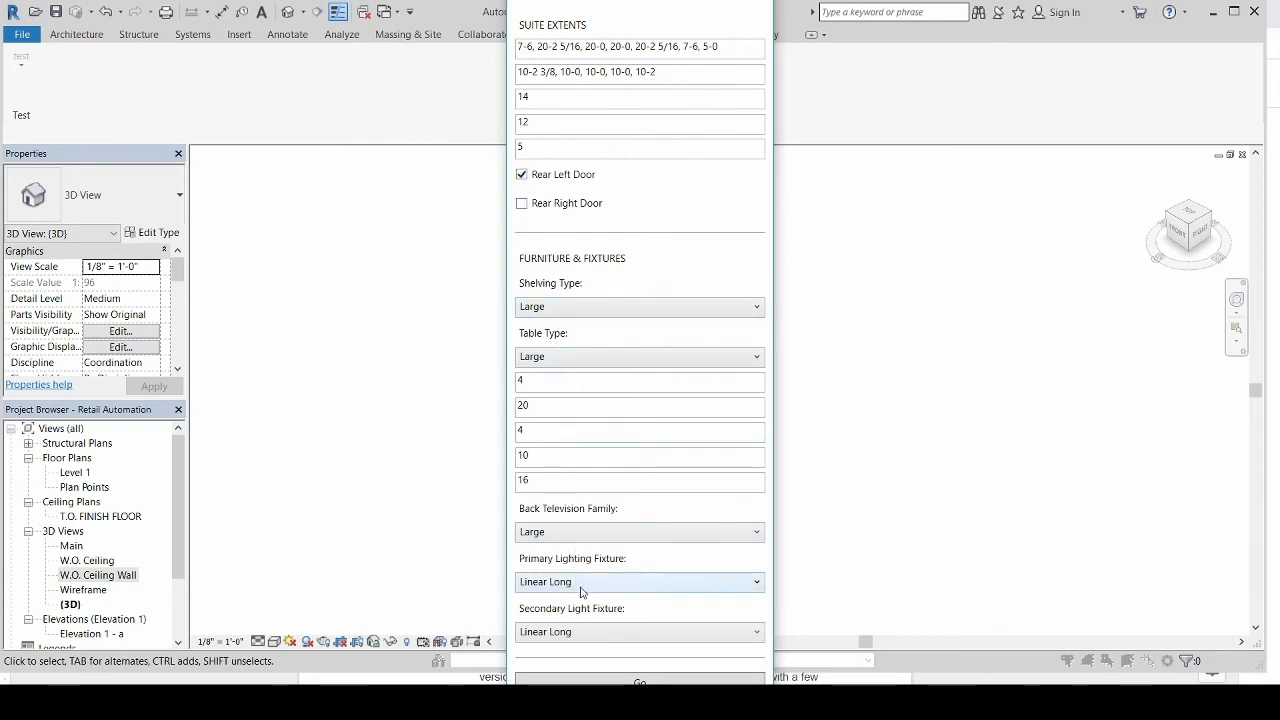
left_click(639, 582)
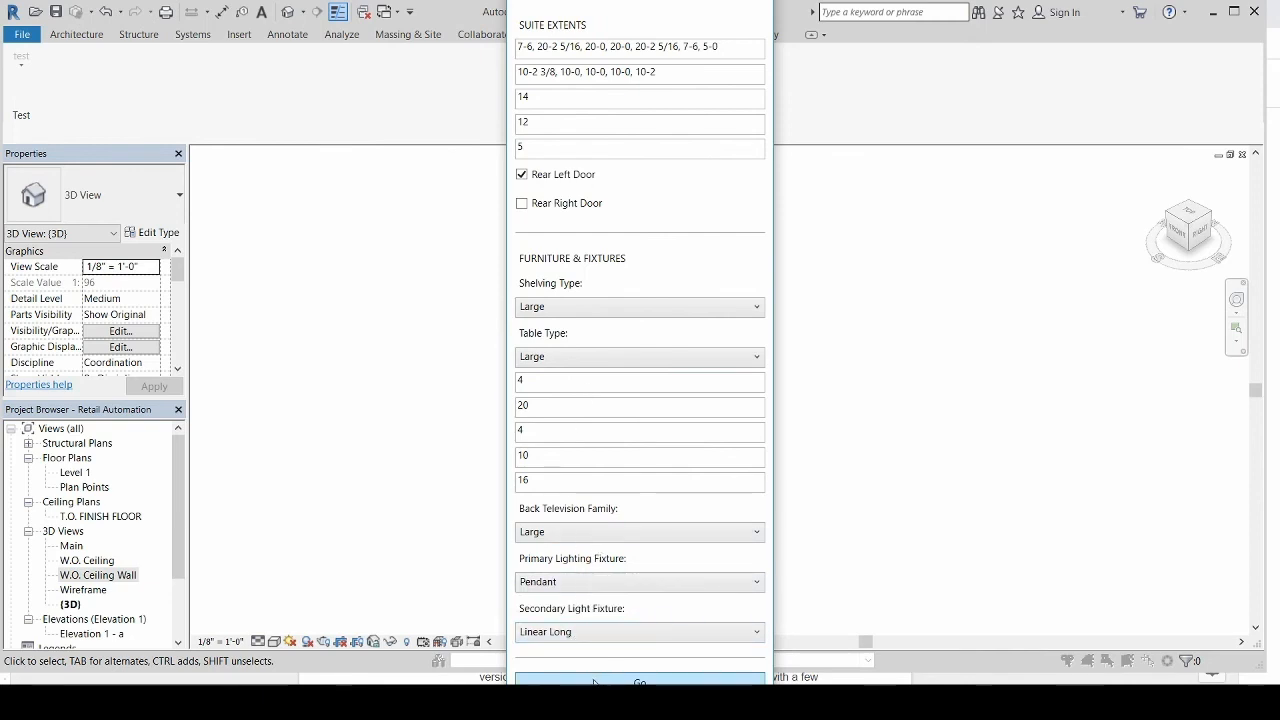
left_click(639, 683)
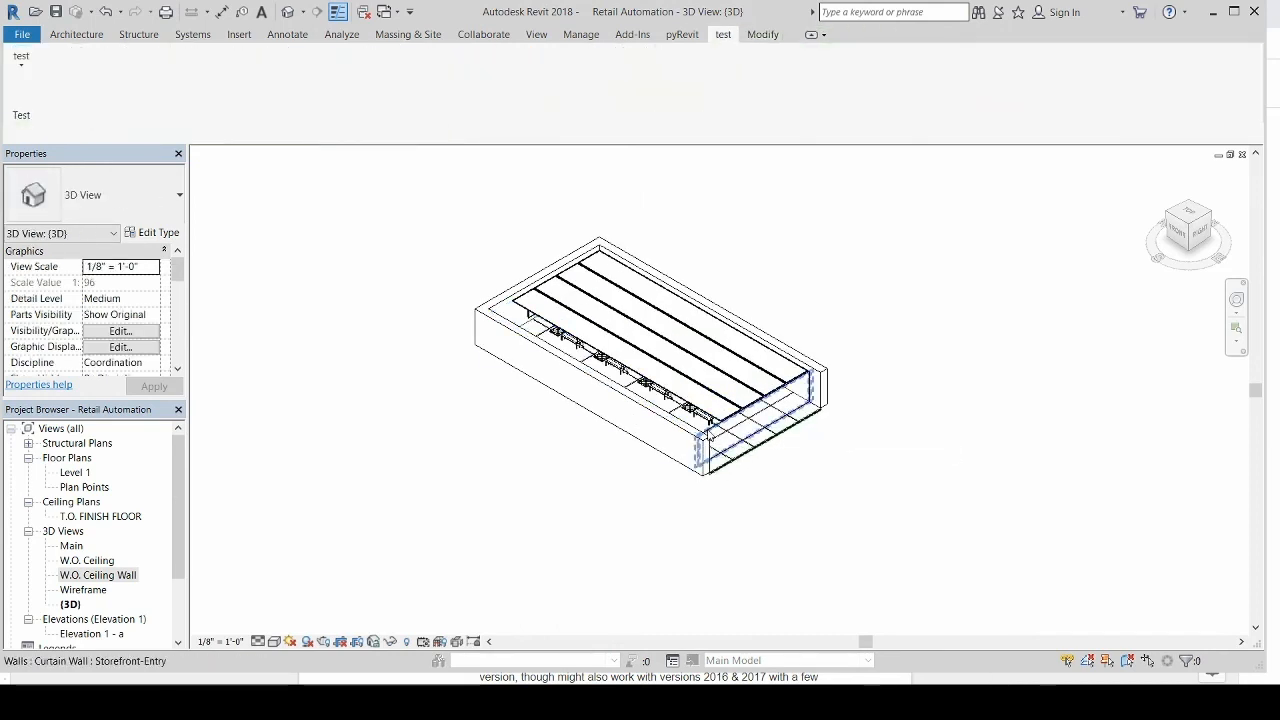
left_click(555, 375)
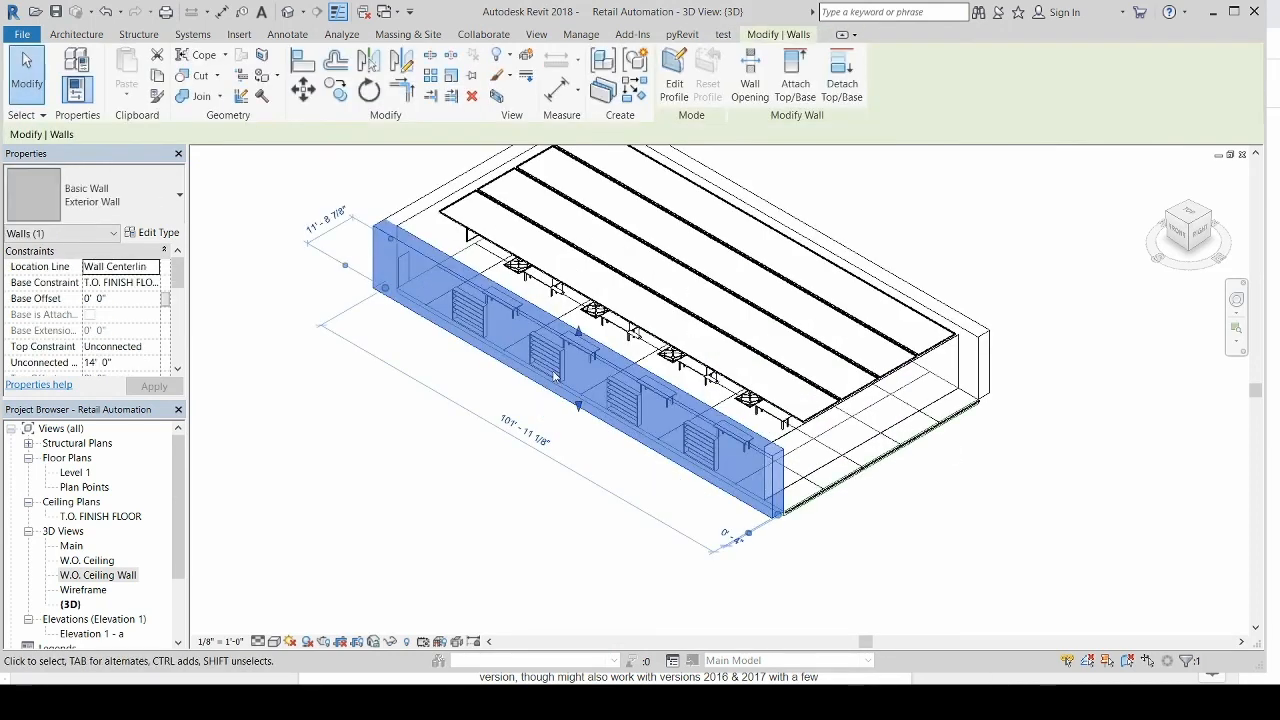